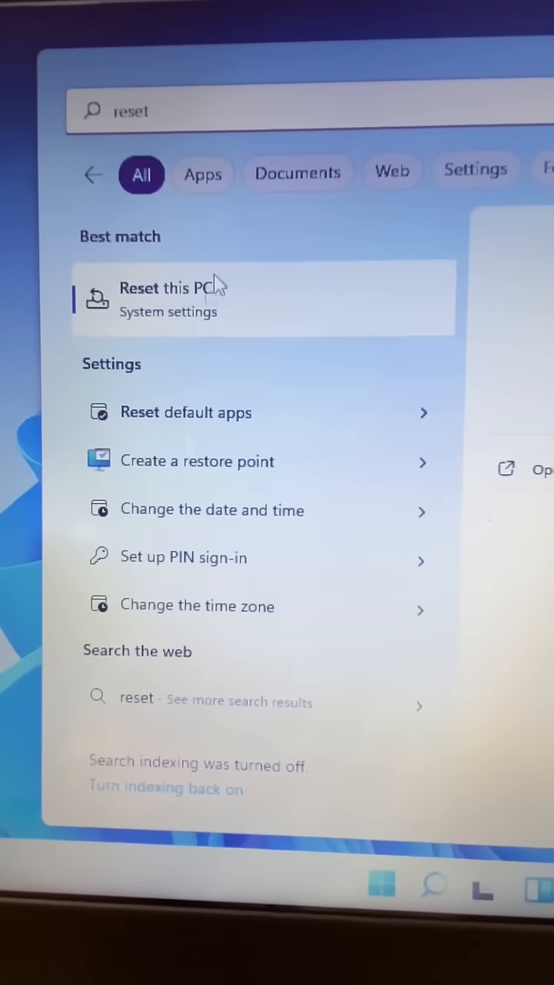
- Launch Reset this PC from the 'Reset this PC' search result's Recovery page
{"action": "left_click", "coordinate": [177, 288]}
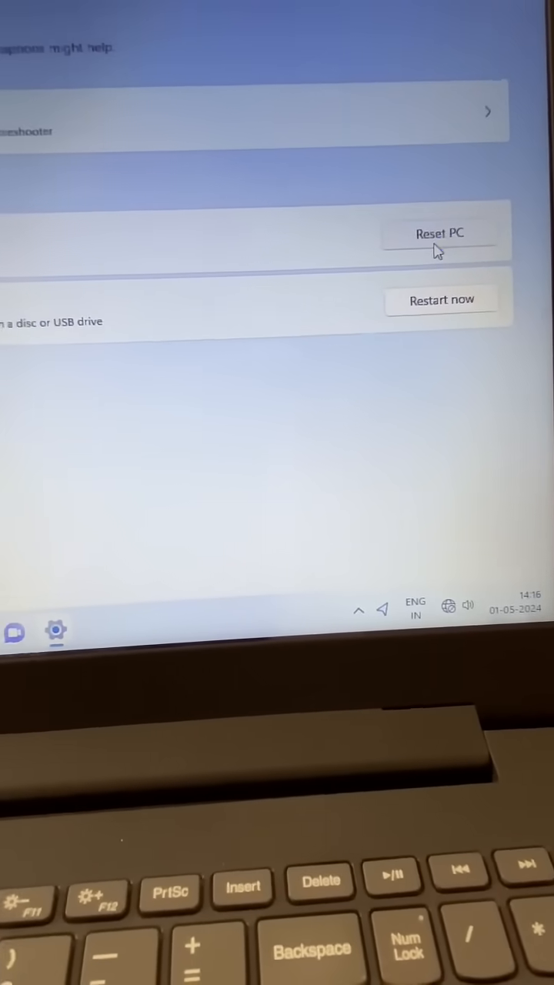
{"action": "left_click", "coordinate": [439, 233]}
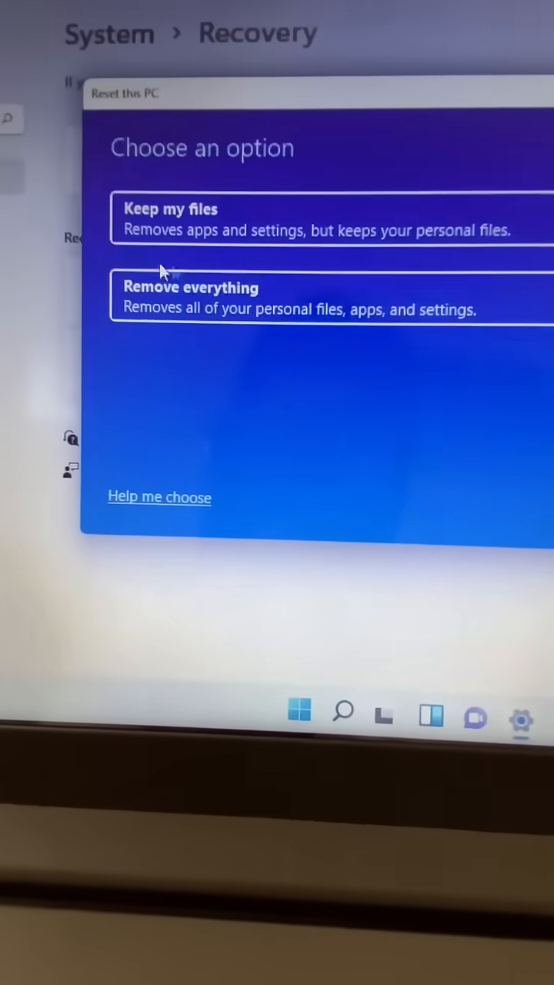